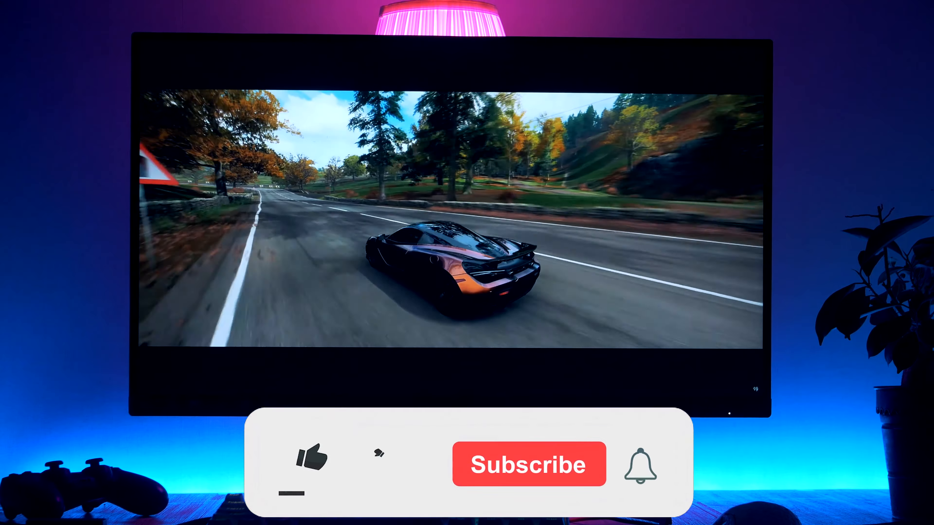
{"action": "left_click", "coordinate": [311, 464]}
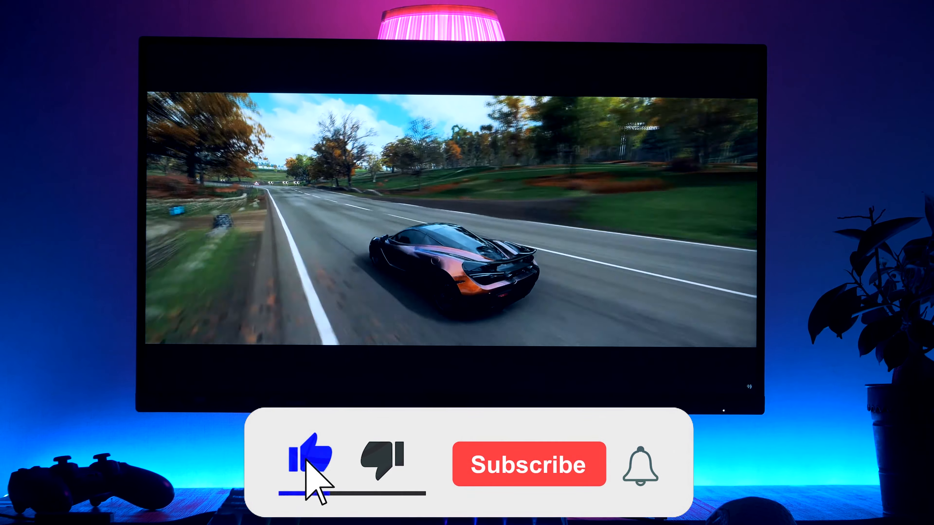
{"action": "left_click", "coordinate": [528, 464]}
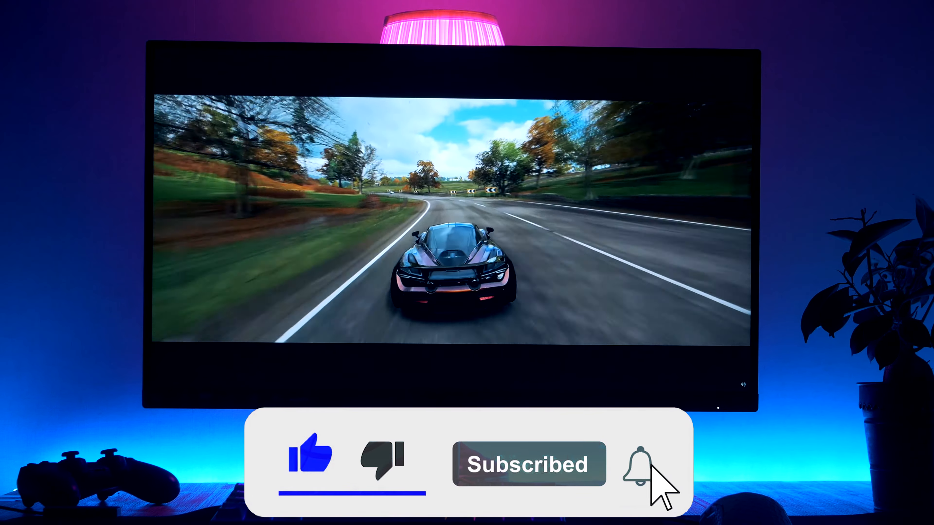
{"action": "left_click", "coordinate": [655, 464]}
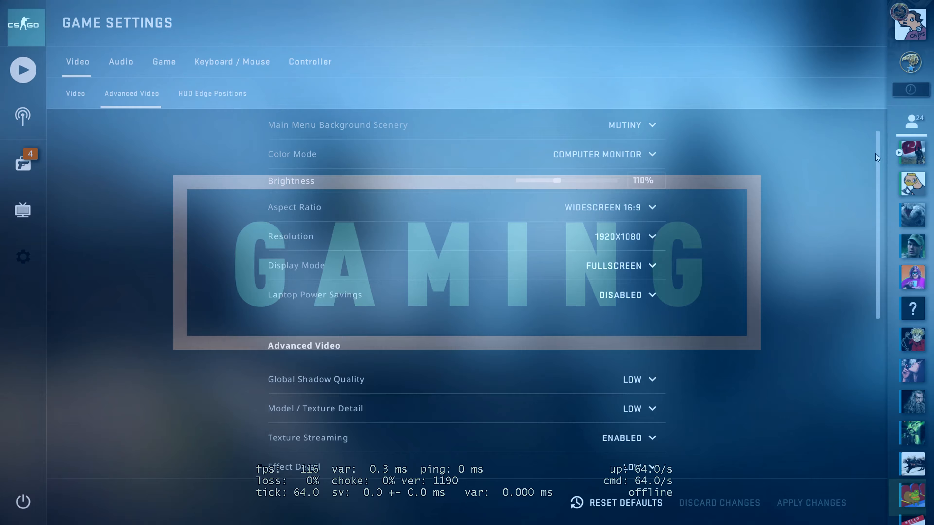
{"action": "scroll", "scroll_direction": "down", "scroll_amount": 3}
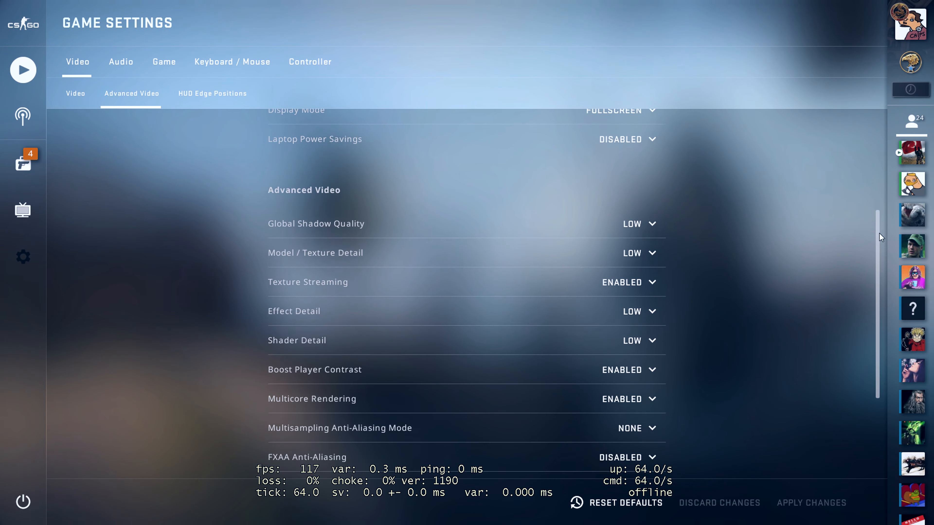
{"action": "scroll", "scroll_direction": "down", "scroll_amount": 3}
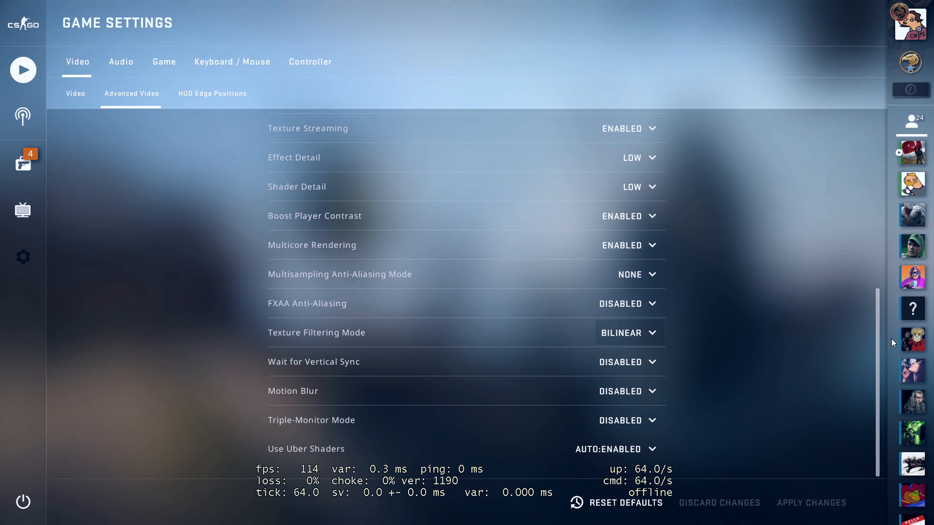
{"action": "scroll", "scroll_direction": "up", "scroll_amount": 3}
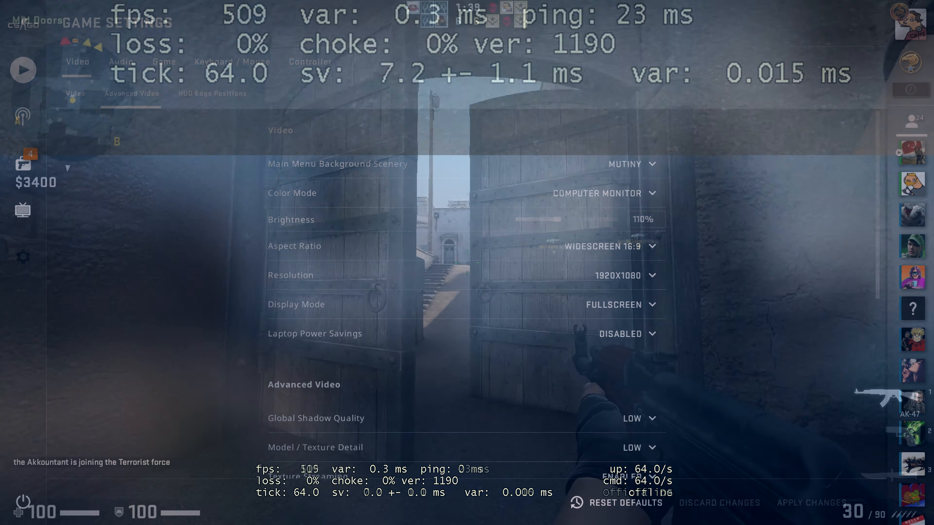
{"action": "key", "text": "Escape"}
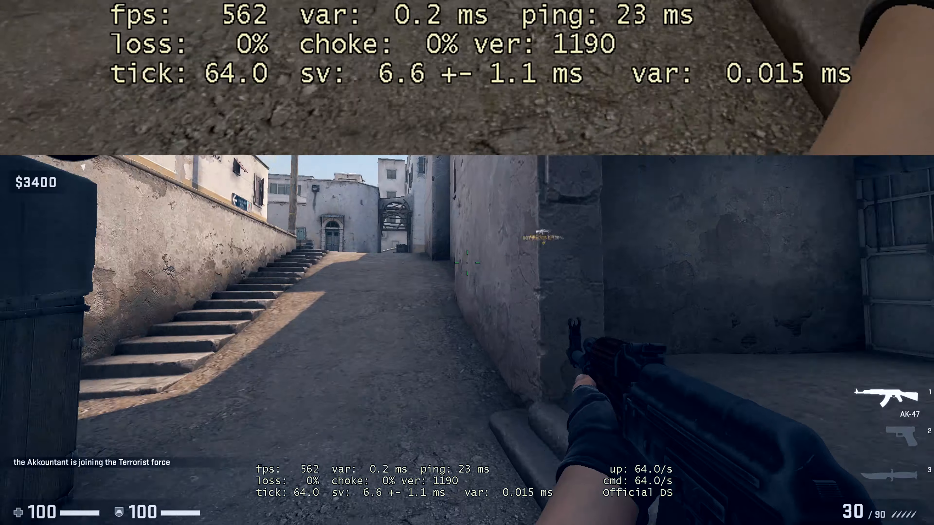